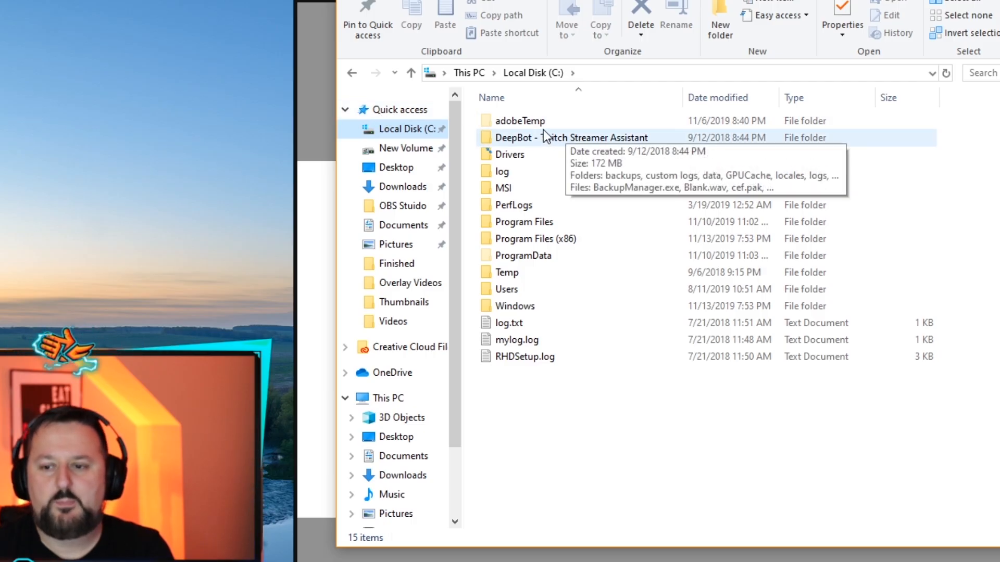
Step: View Local Disk (C:) properties: 219 GB used, 3.46 GB free of 222 GB
right_click(400, 129)
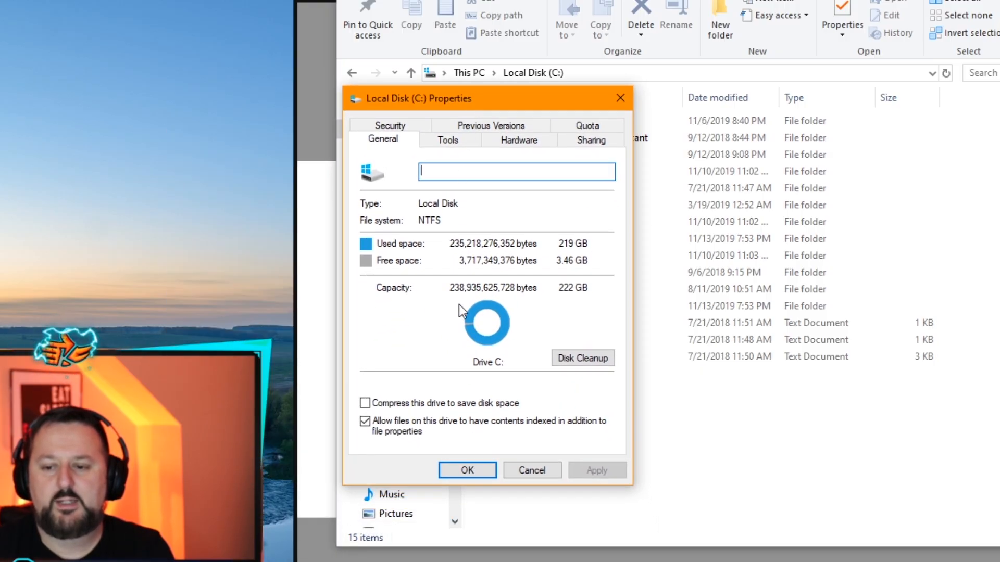
mouse_move(554, 311)
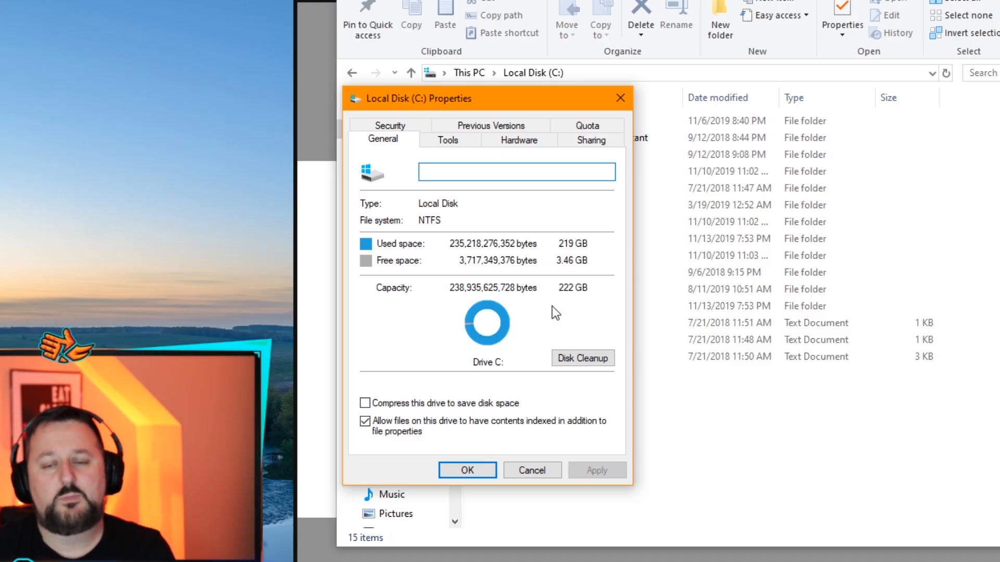
click(516, 171)
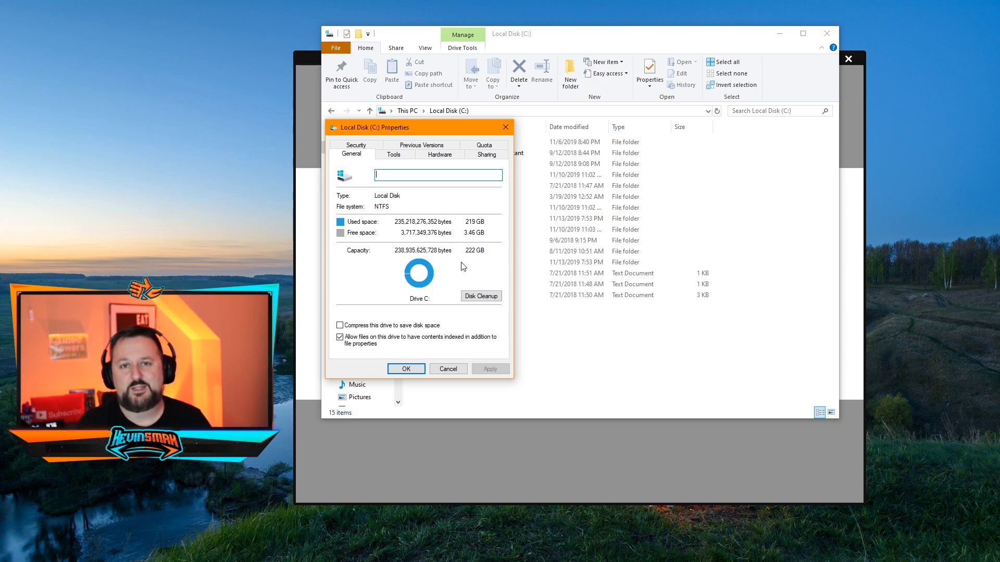
mouse_move(452, 234)
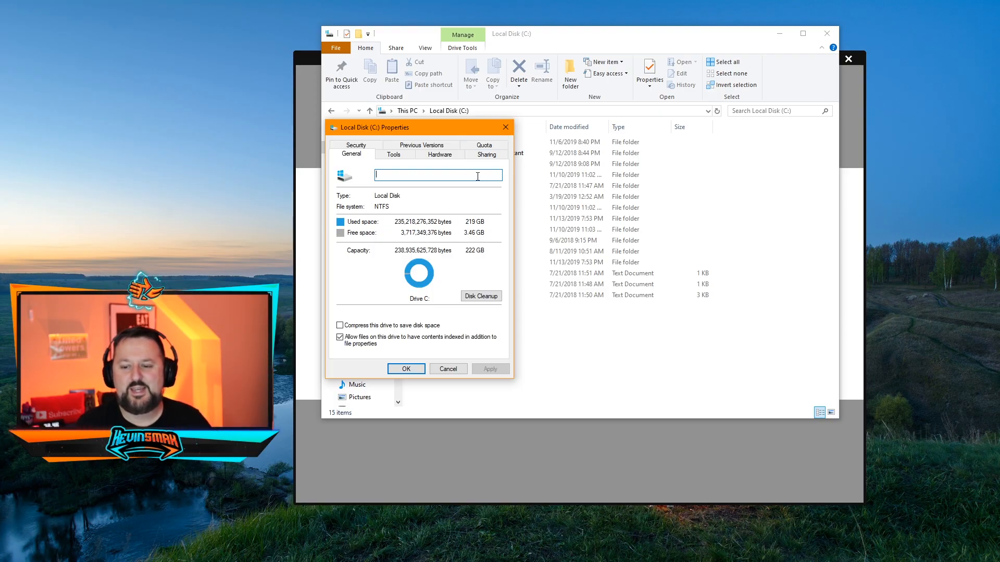
Step: Check the Epic Games folder in C:\Program Files occupies 66.2 GB in 1,408 files
click(448, 369)
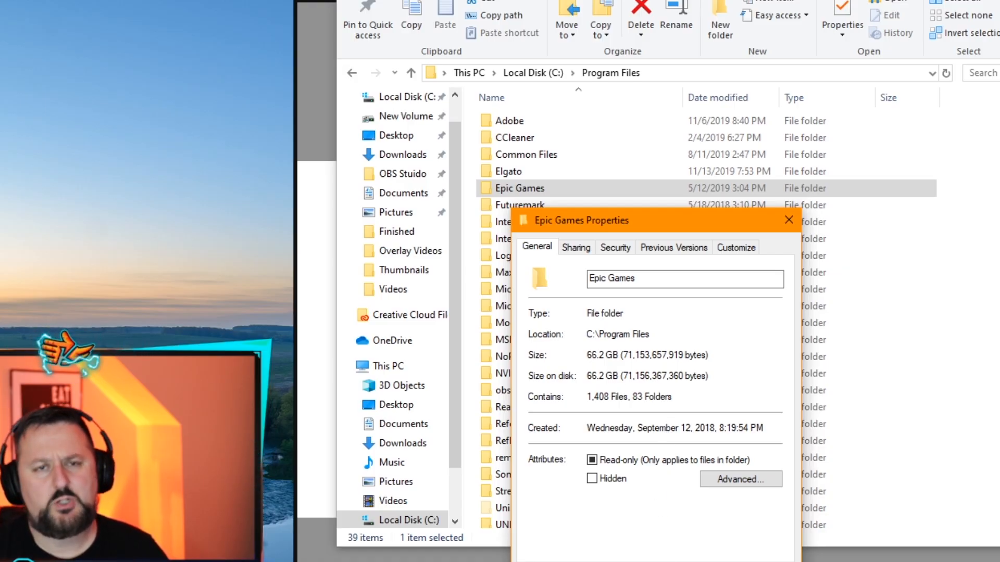
click(790, 220)
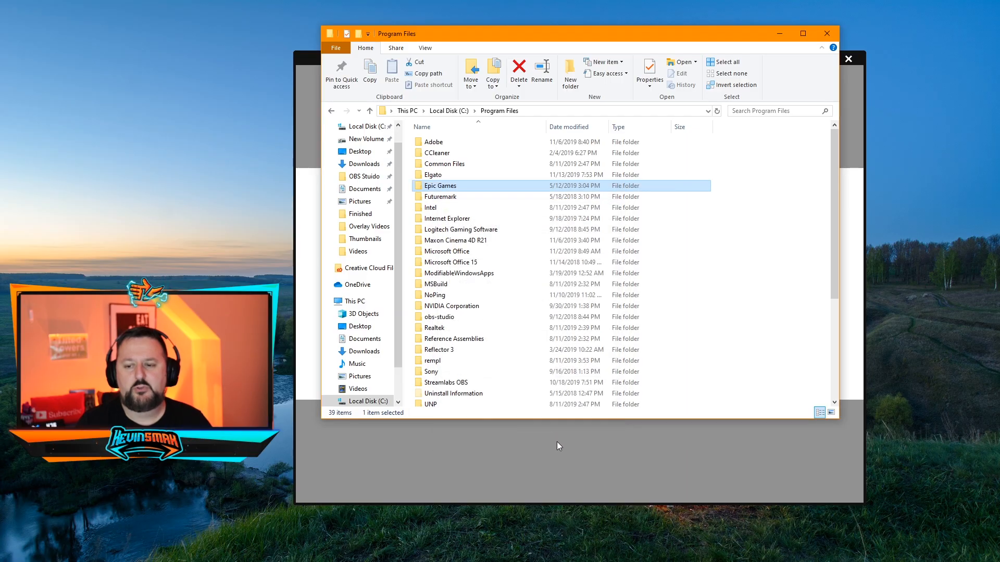
mouse_move(457, 181)
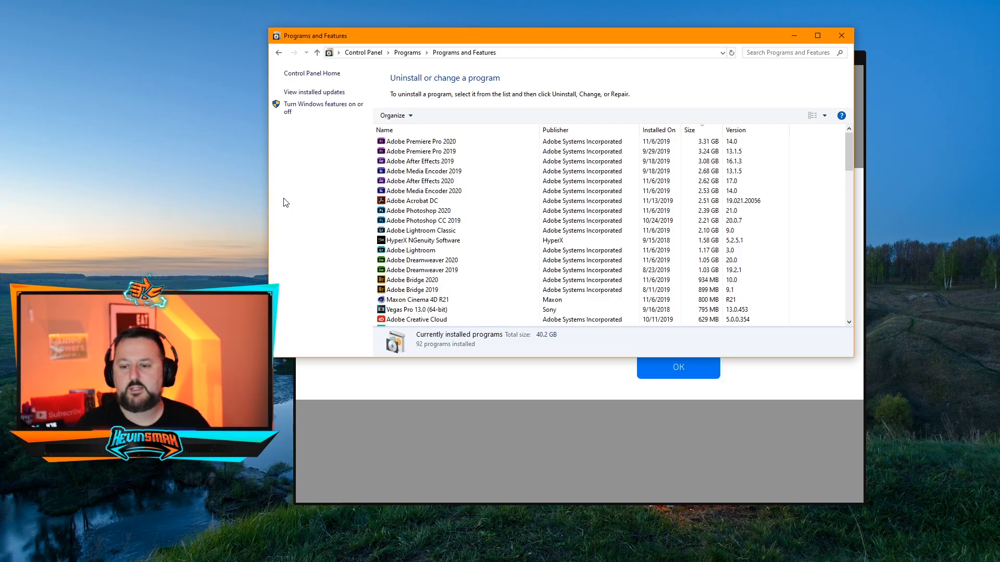
mouse_move(296, 214)
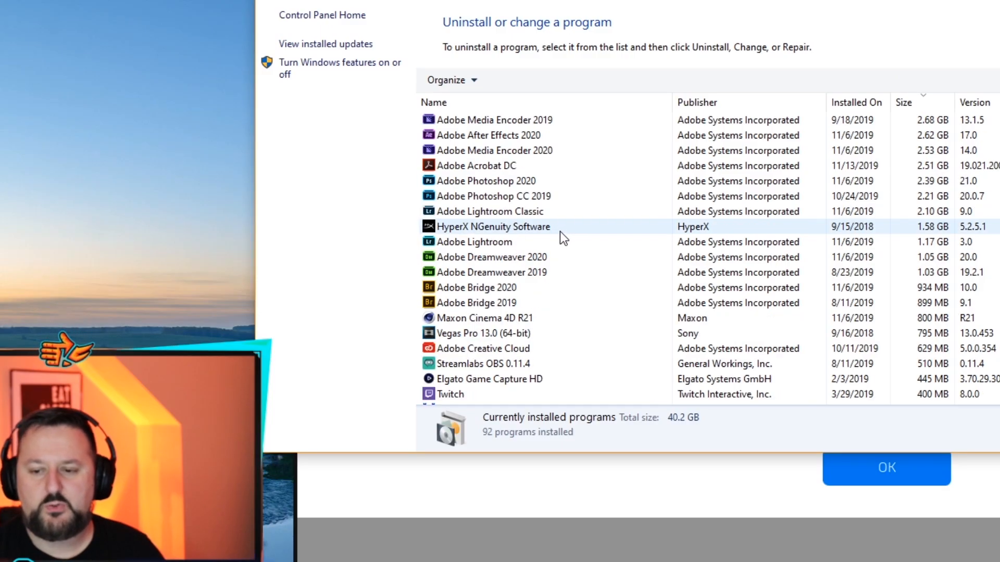
Step: Review the largest installed programs by size: Twitch, Premiere Pro 2020, After Effects 2019 (3.08 GB)
scroll(down, 3)
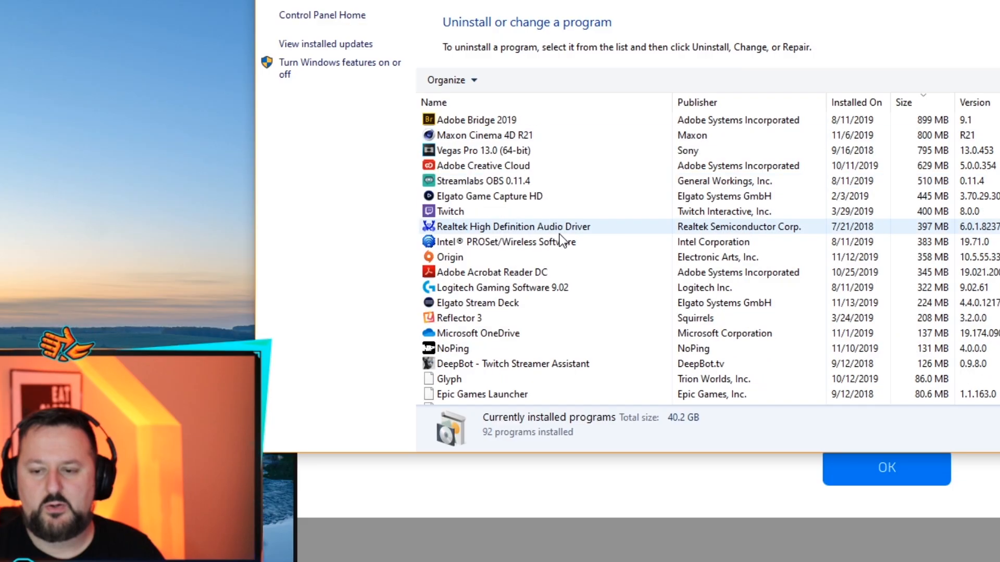
scroll(down, 3)
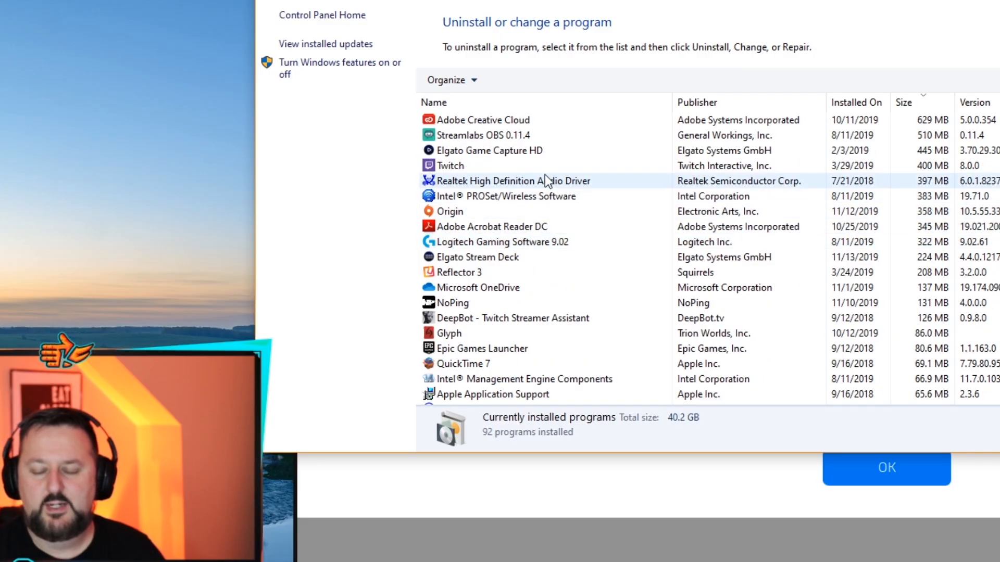
click(450, 164)
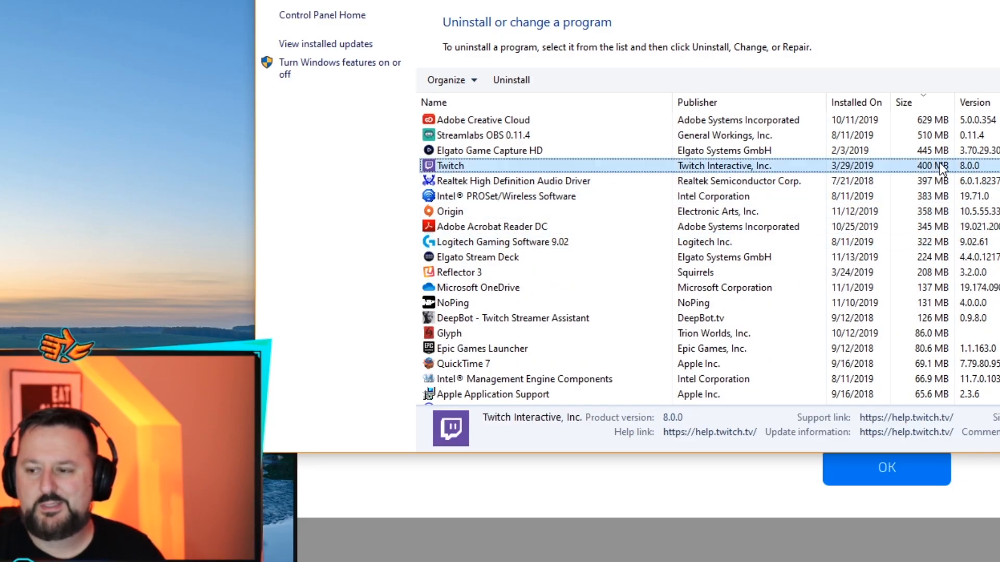
mouse_move(702, 172)
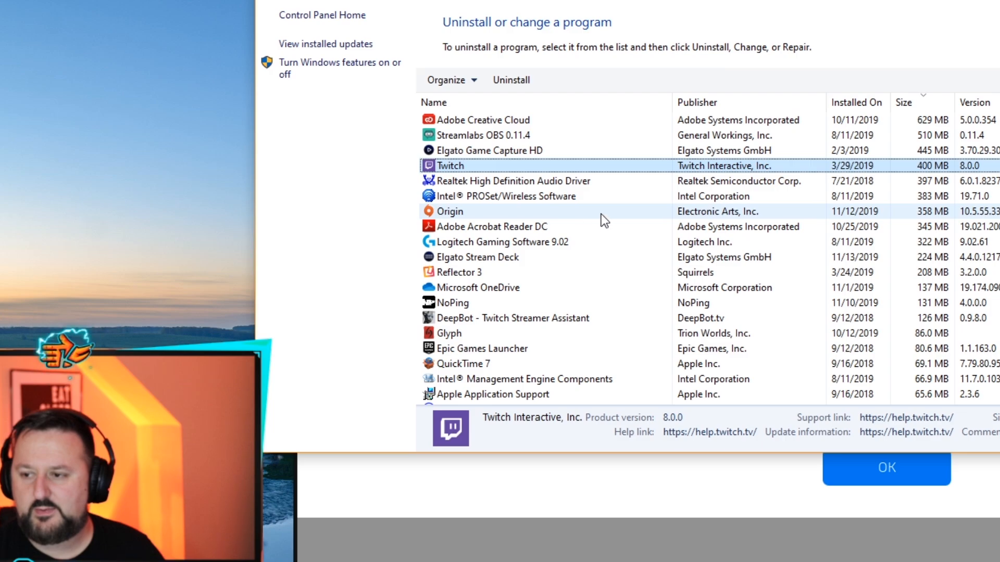
click(904, 102)
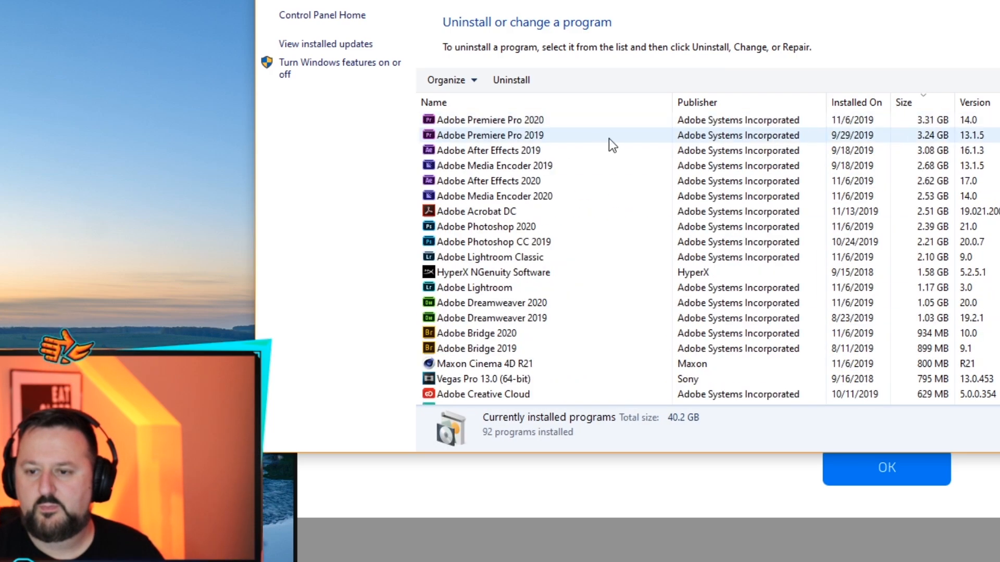
click(488, 120)
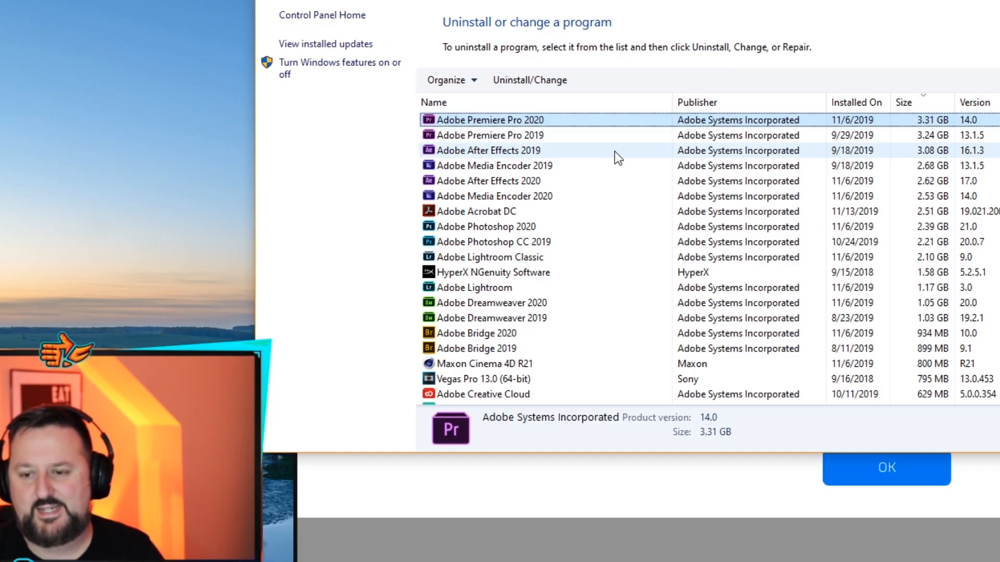
click(485, 150)
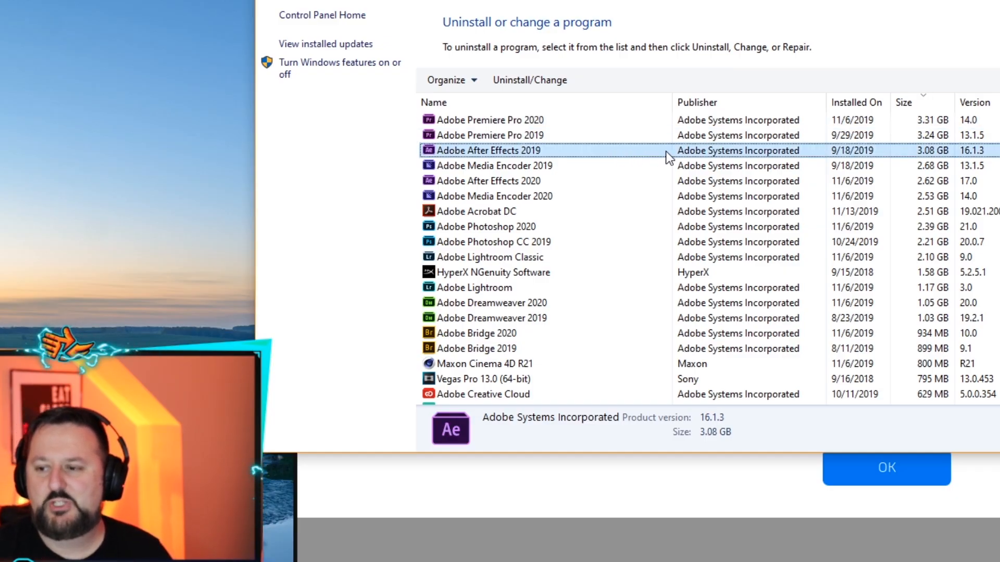
mouse_move(959, 154)
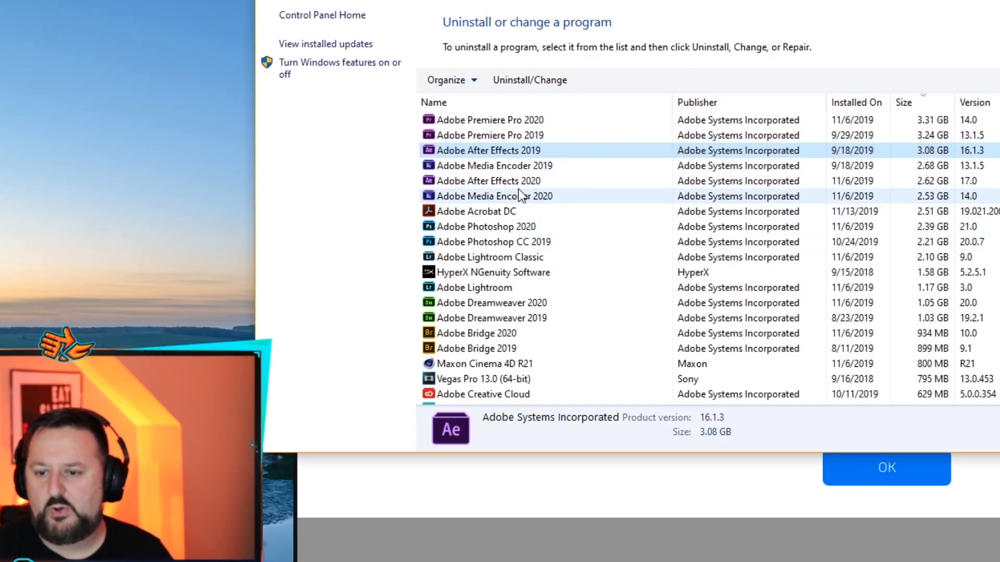
mouse_move(538, 205)
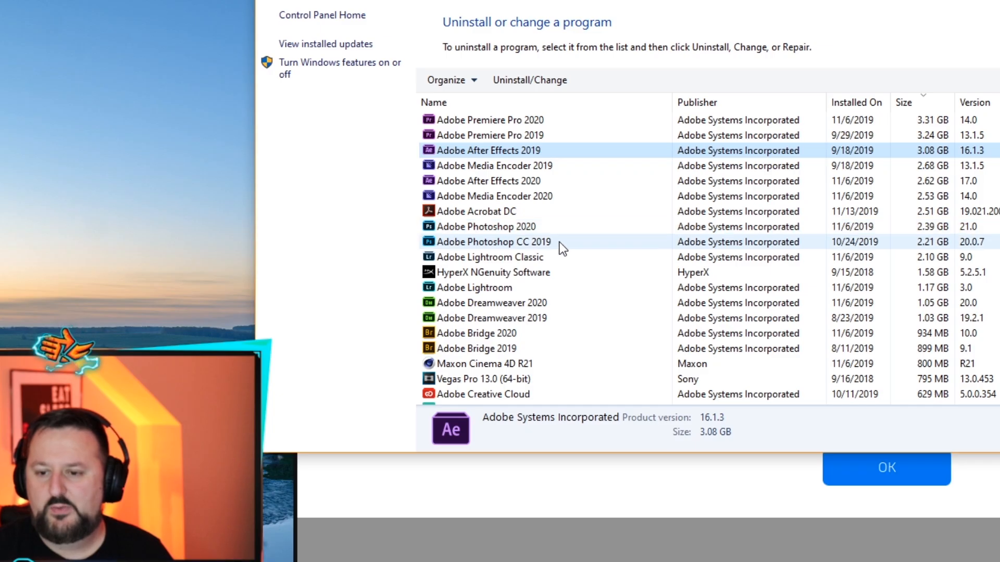
Step: Remove Adobe Lightroom Classic via Uninstall/Change, leaving 91 programs at 38.1 GB
click(489, 257)
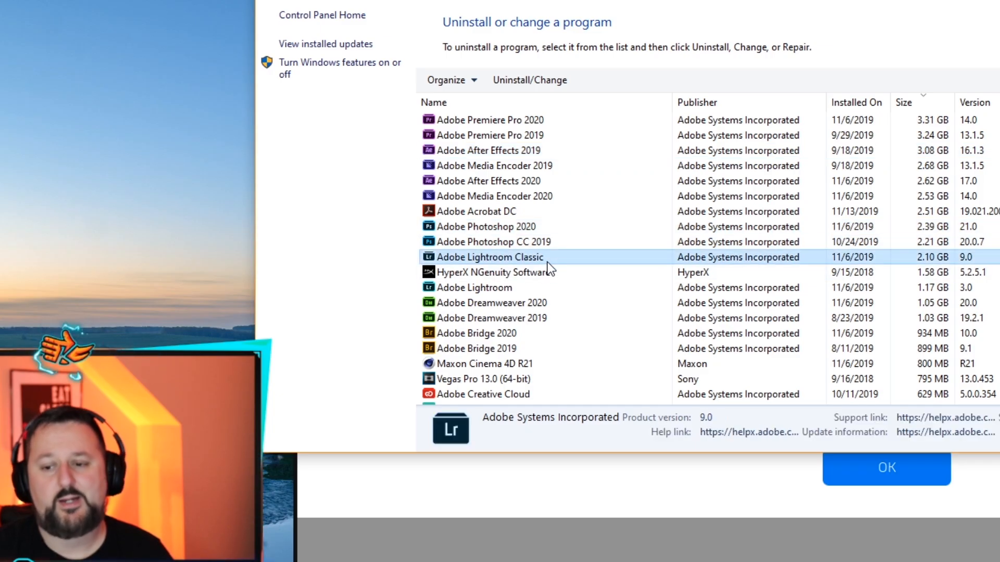
mouse_move(599, 269)
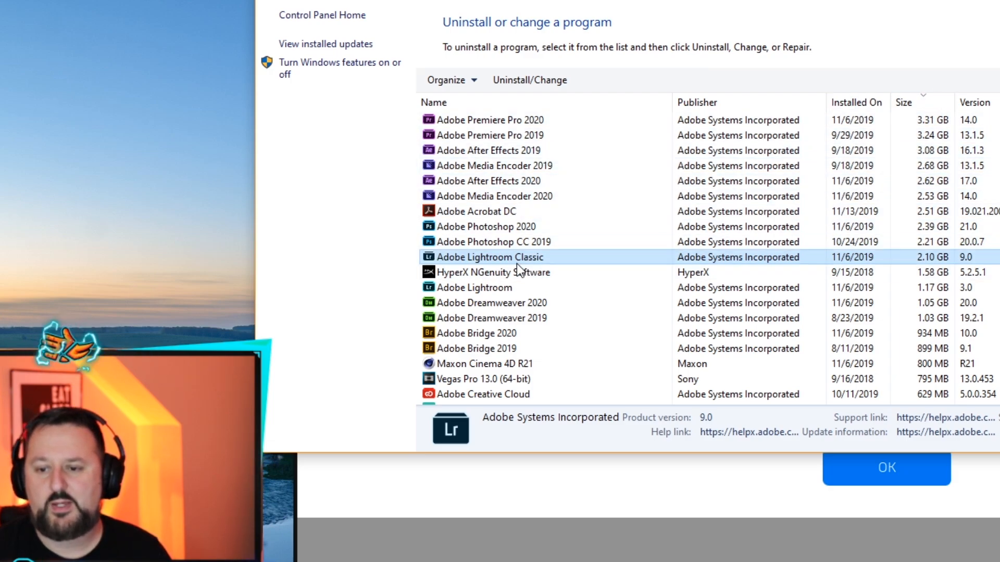
right_click(505, 257)
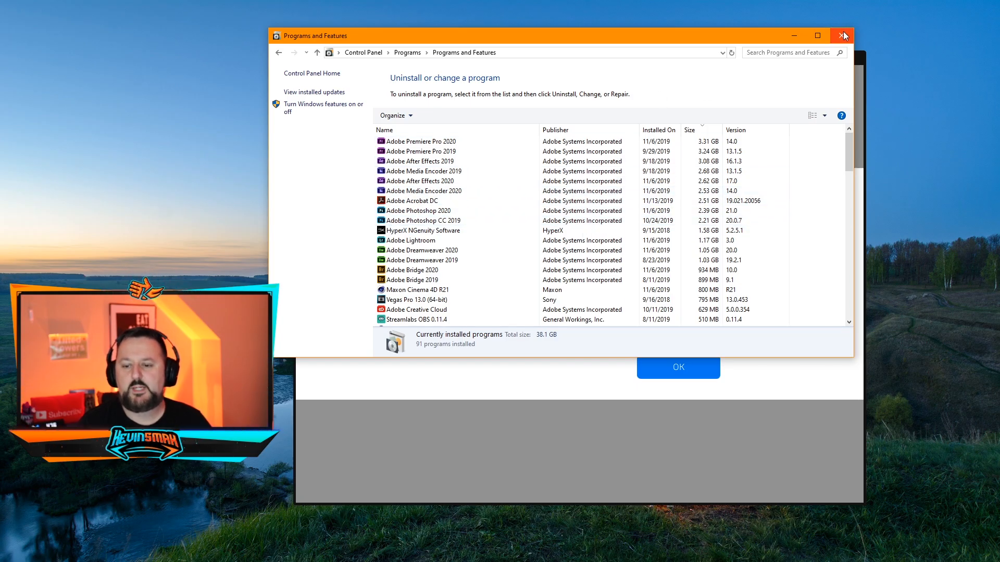
Step: Dismiss the Install Failed notice and resume the Fortnite installation, now at 0%
click(842, 36)
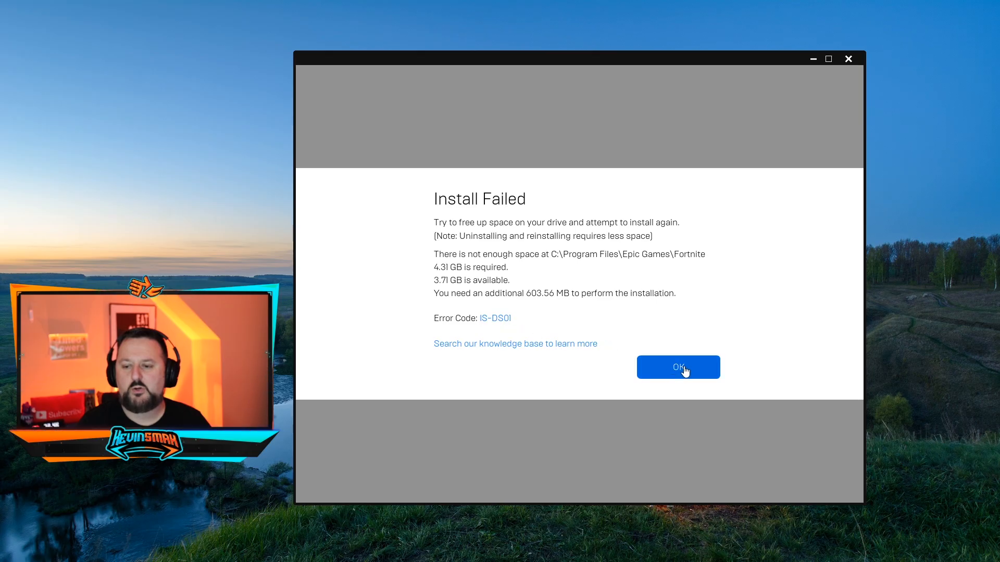
mouse_move(670, 406)
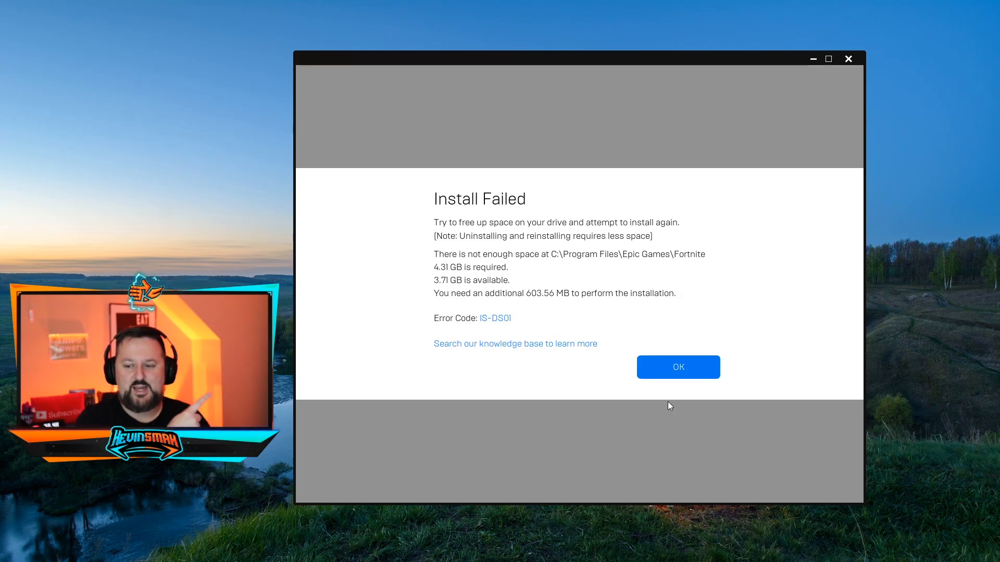
click(678, 366)
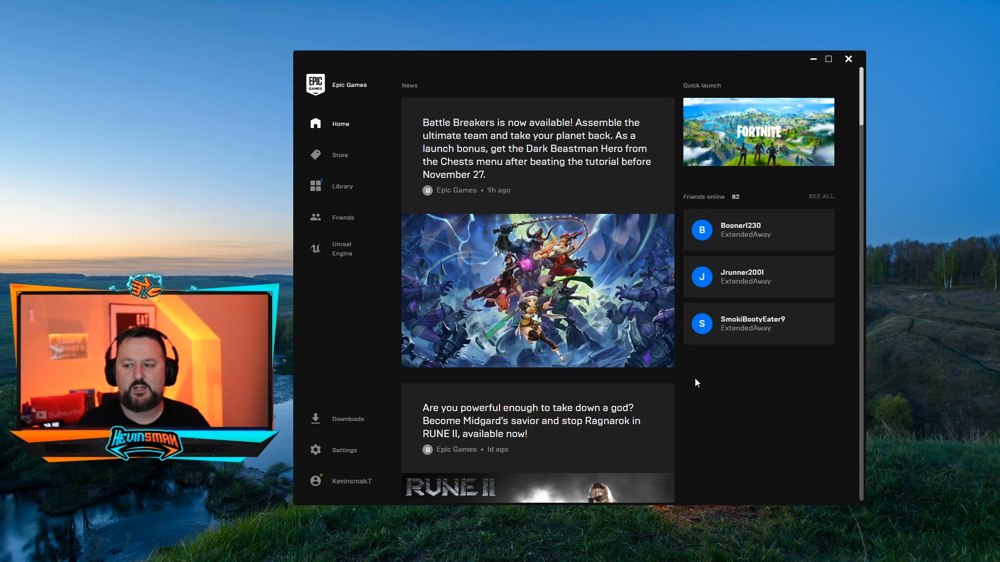
mouse_move(778, 160)
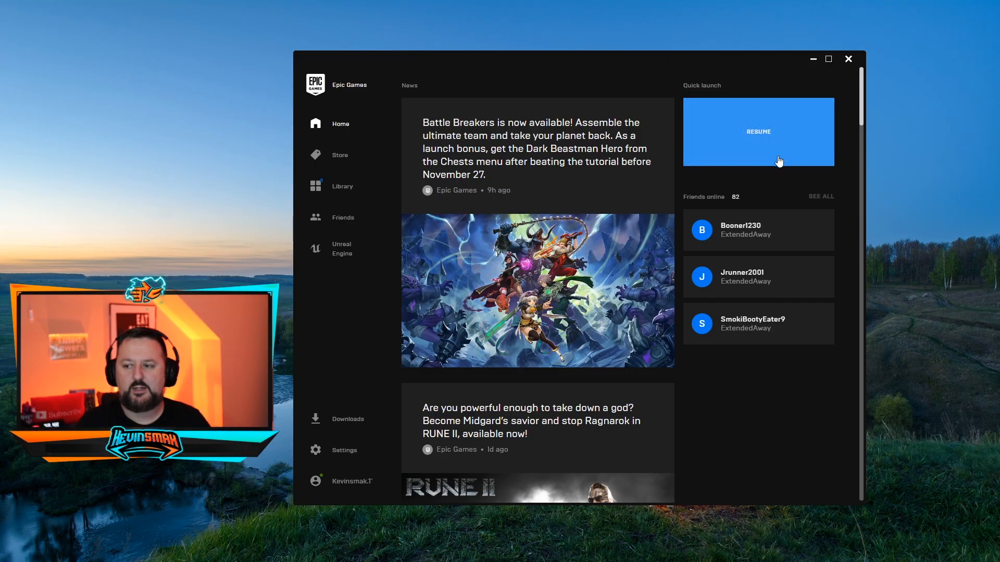
click(758, 131)
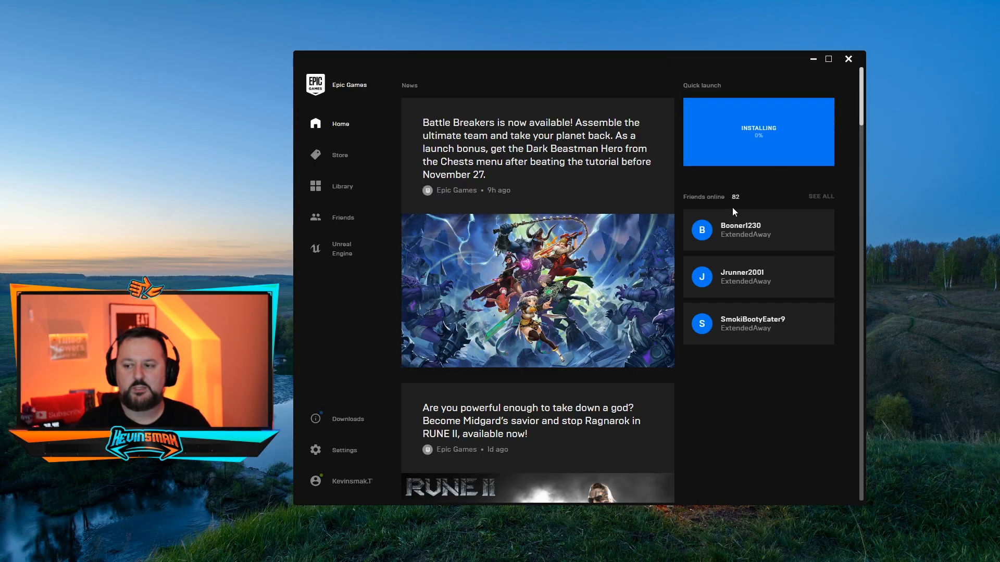